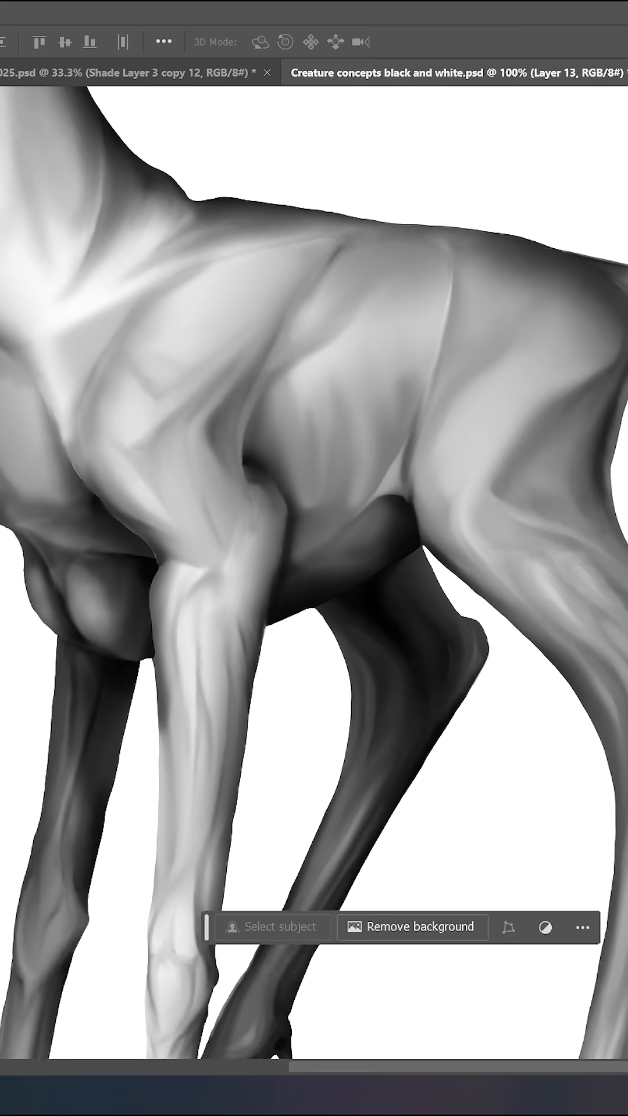
Load the creature layer's painted pixels as a selection via Select Pixels.
scroll("down", 3)
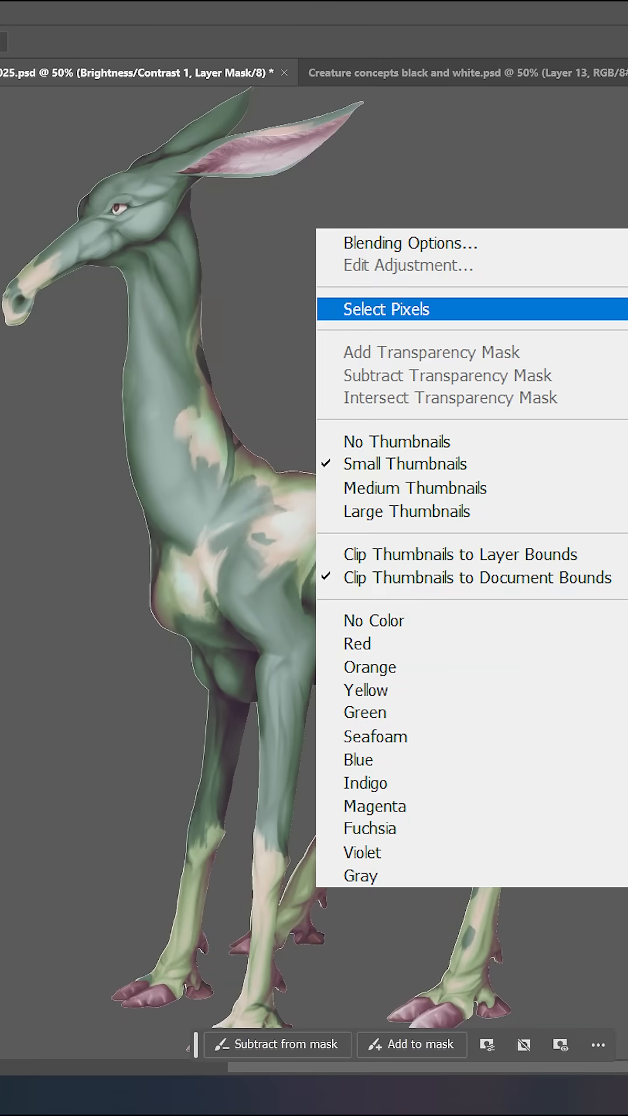
left_click(386, 309)
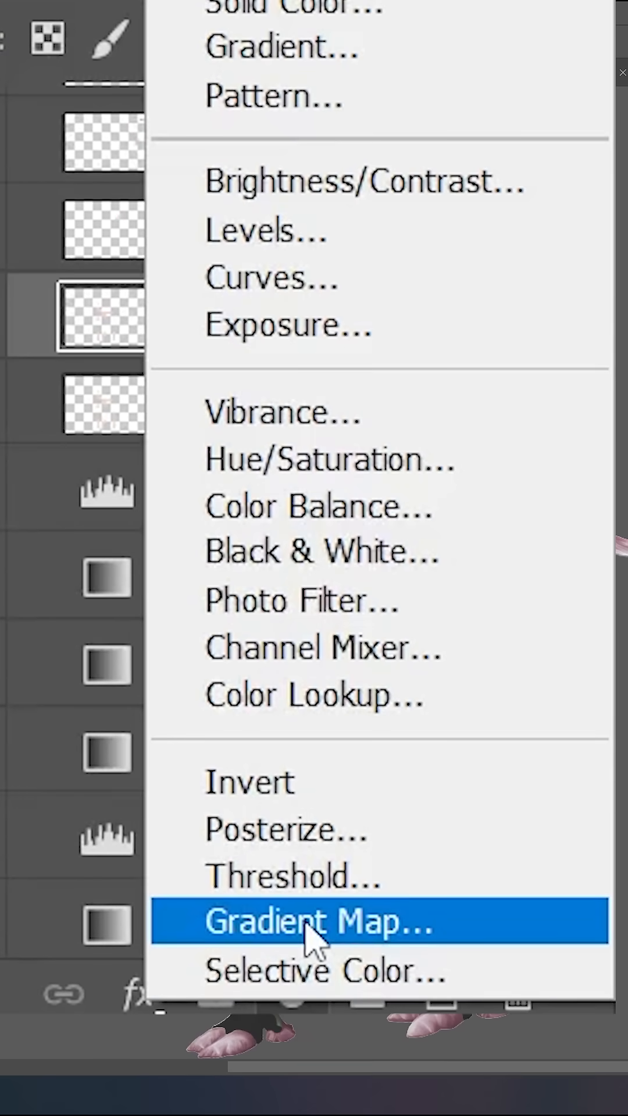
Add a Gradient Map adjustment layer and pick a creature skins gradient preset.
left_click(318, 920)
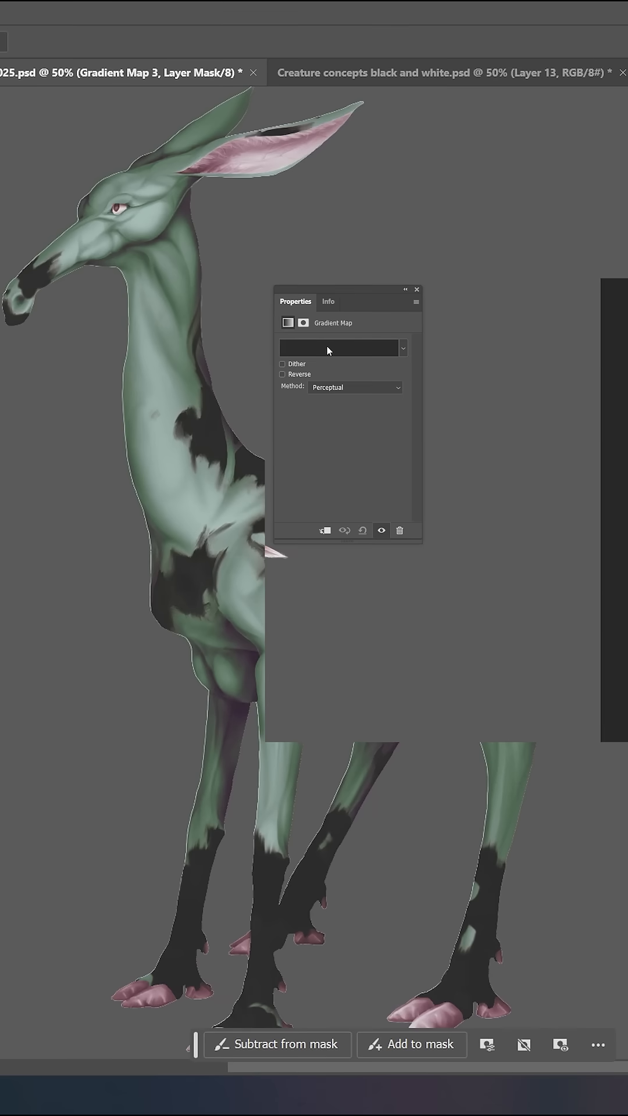
left_click(340, 348)
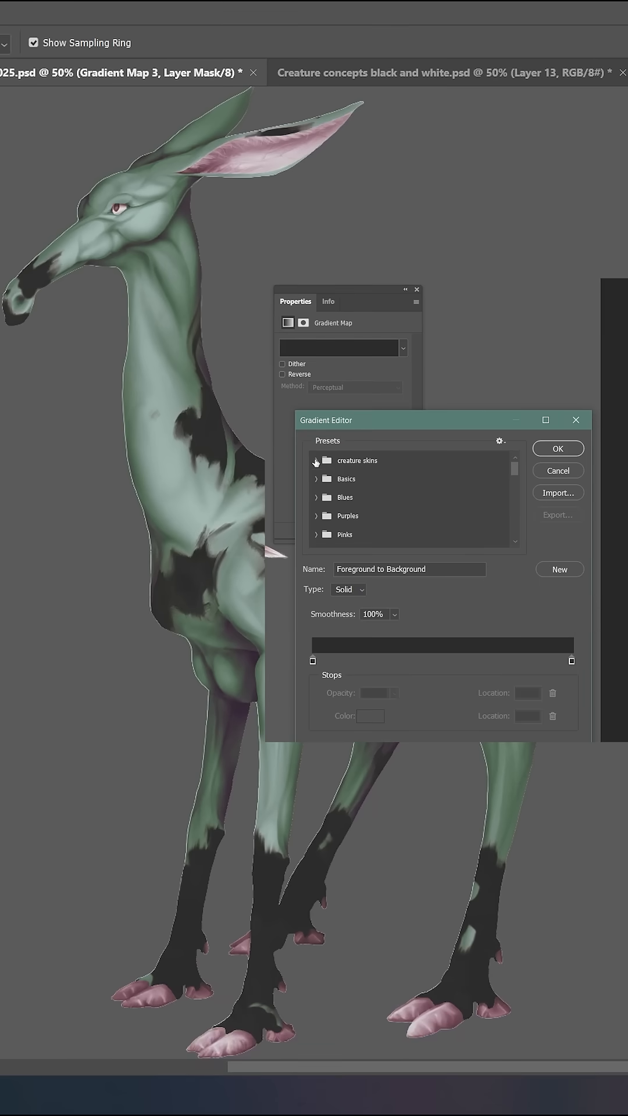
left_click(330, 480)
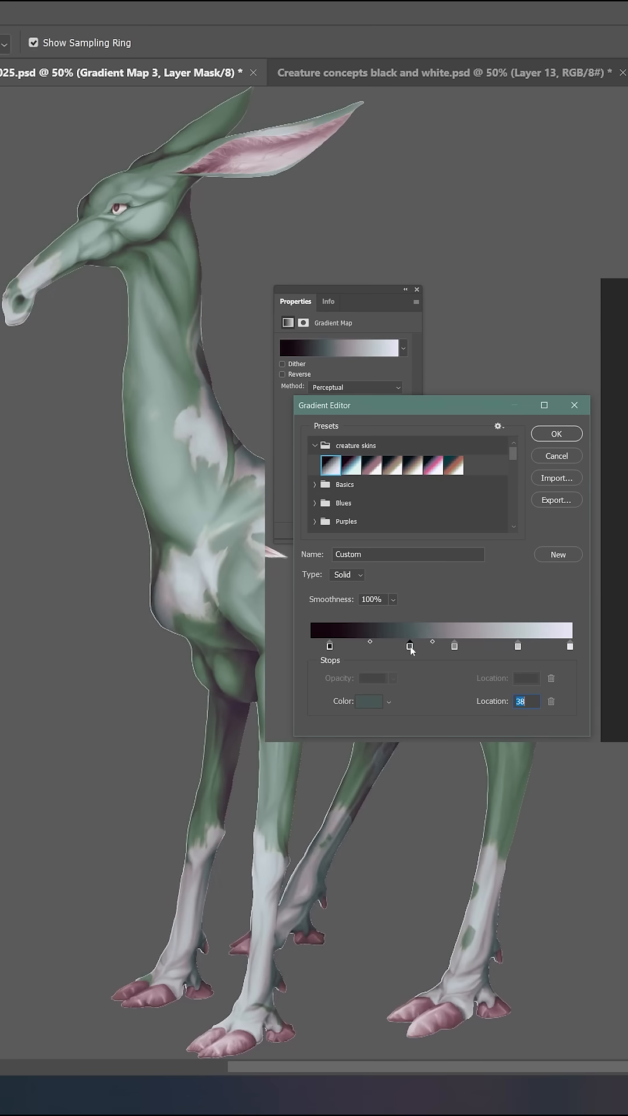
Shift a midtone stop and recolor the pale green stop to a muted reddish grey.
left_click_drag(410, 646, 496, 646)
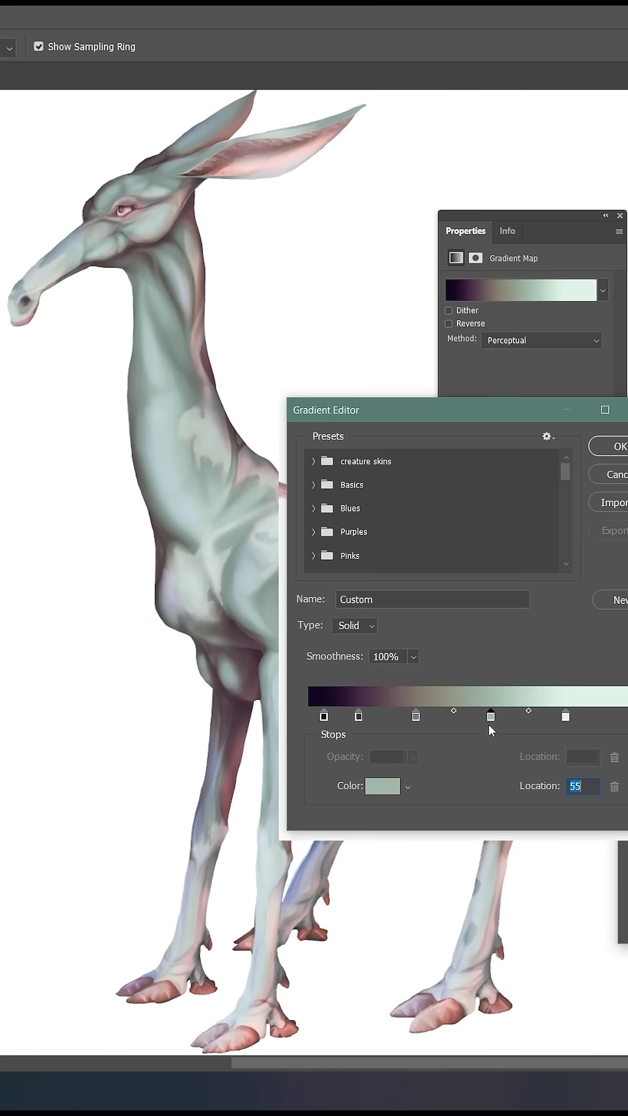
left_click(382, 786)
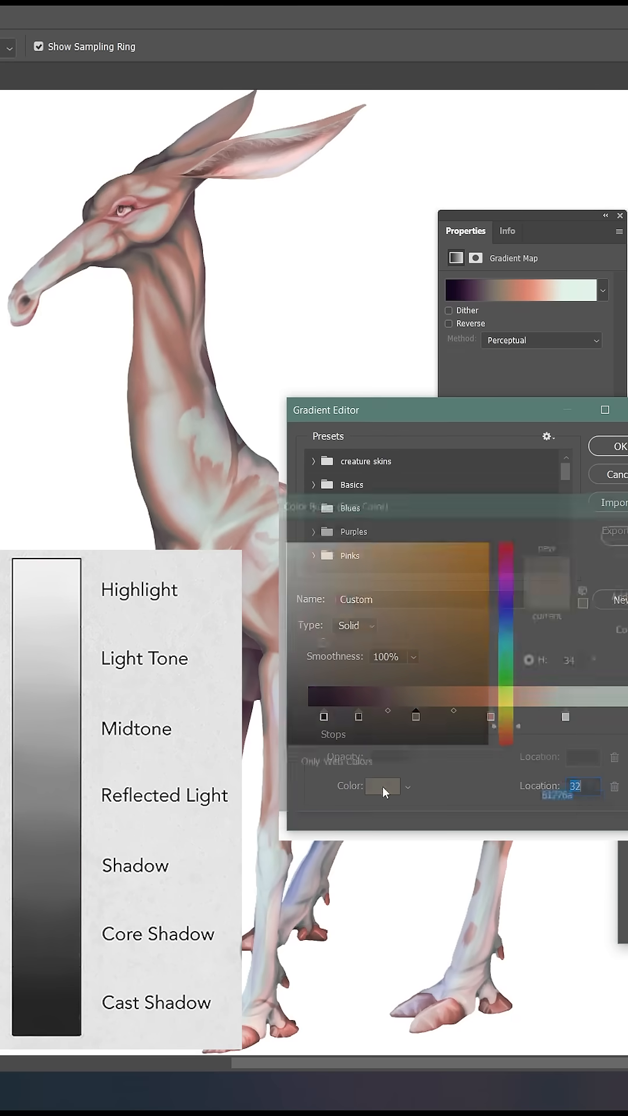
left_click(382, 787)
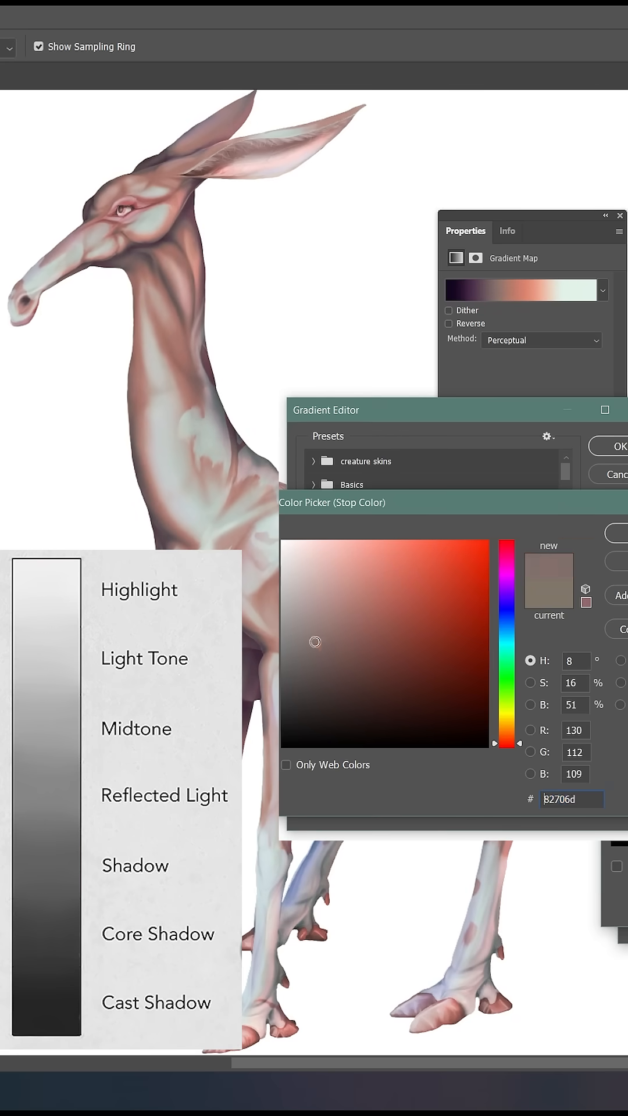
left_click(530, 704)
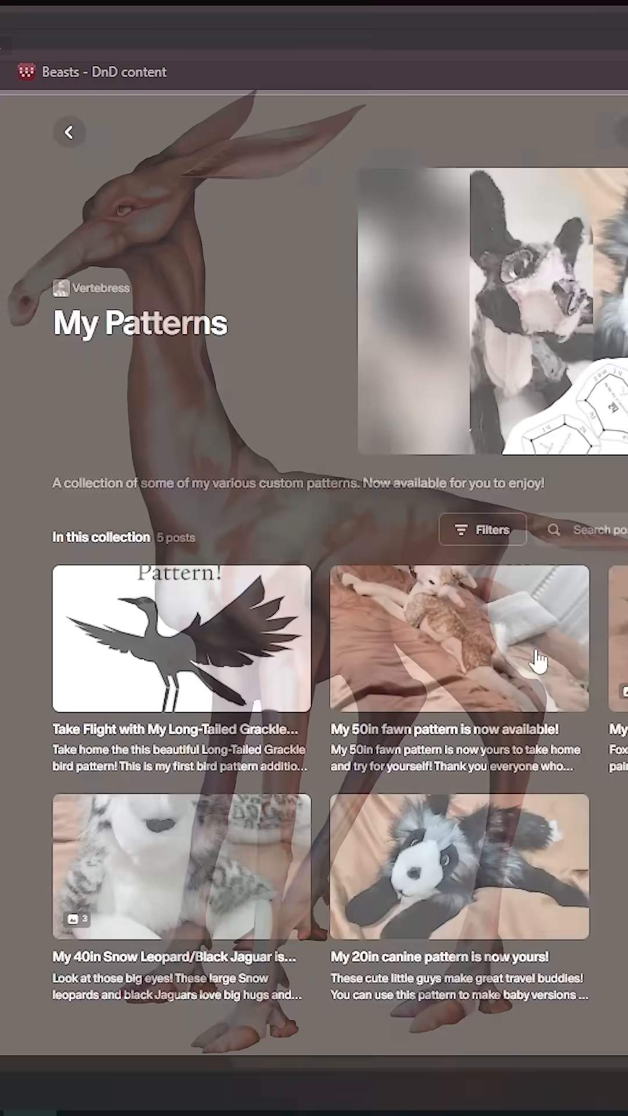
View the 50in fawn pattern post down to its PDF attachments.
left_click(457, 637)
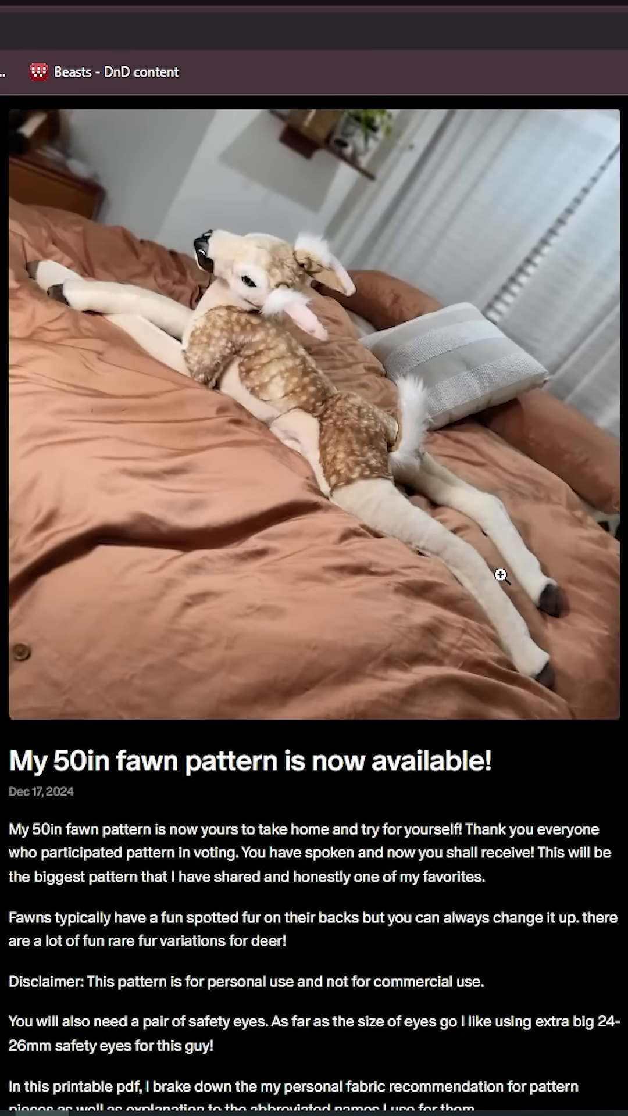
scroll("down", 3)
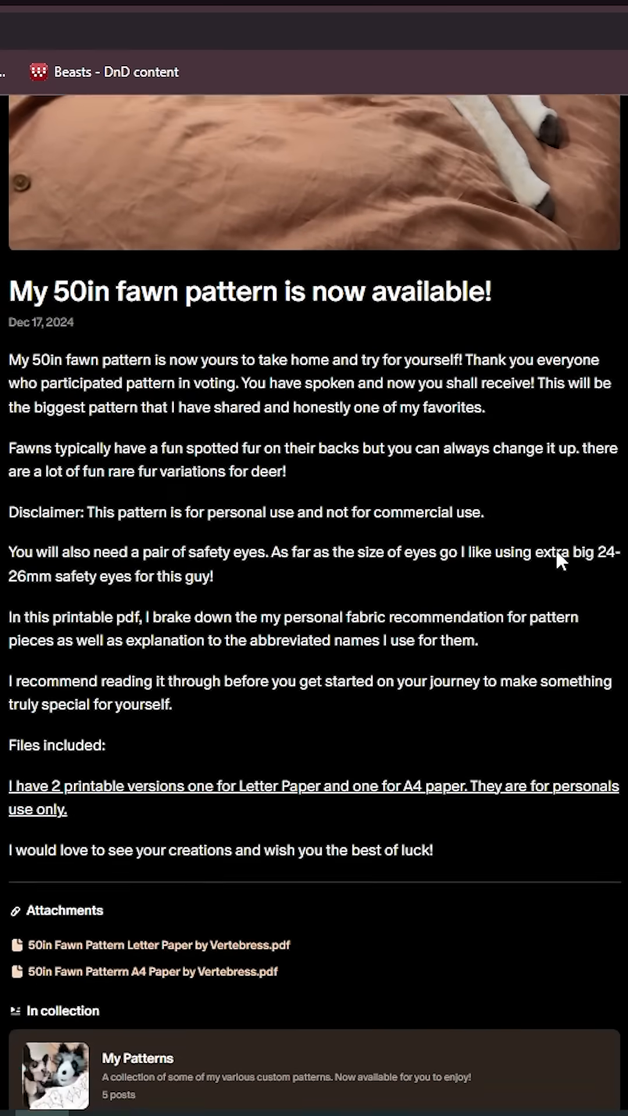
scroll("down", 3)
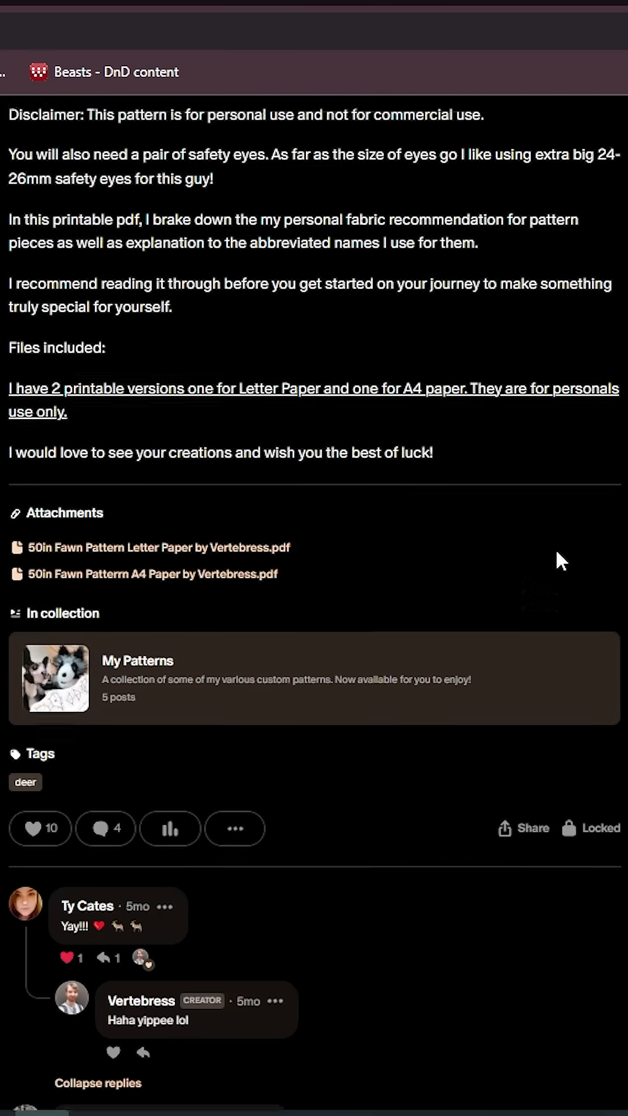